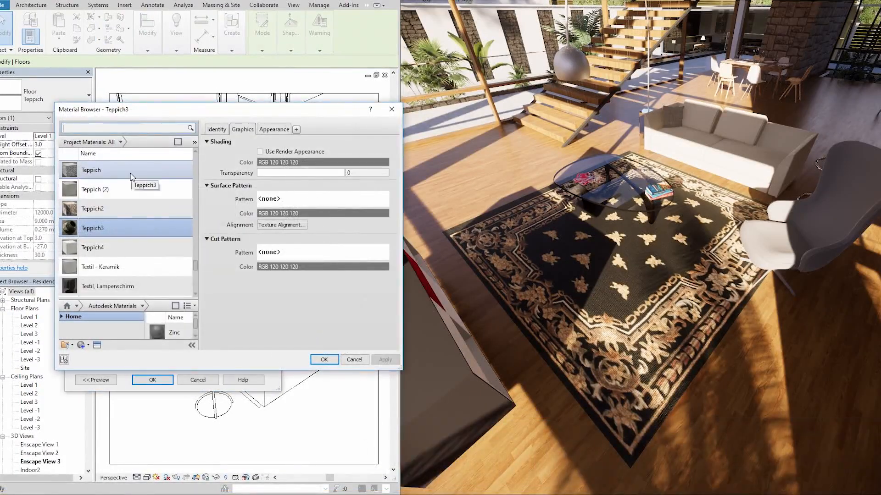
Confirm the Teppich carpet material for the living-room rug in the Material Browser.
click(324, 360)
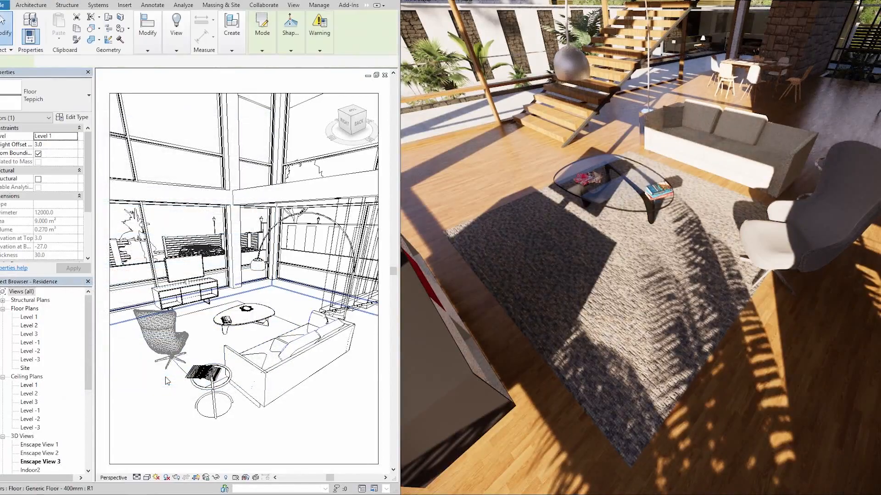
click(160, 332)
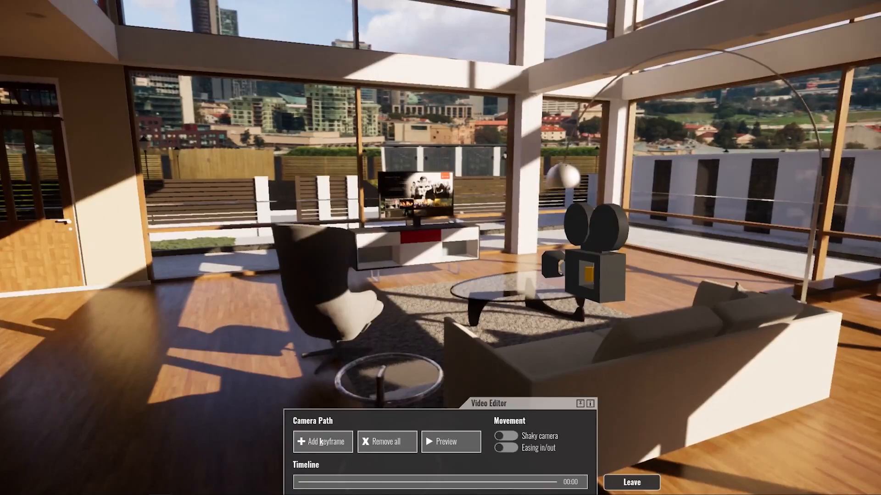
Add three keyframes from the living room, over the upper gallery, to the study.
click(450, 441)
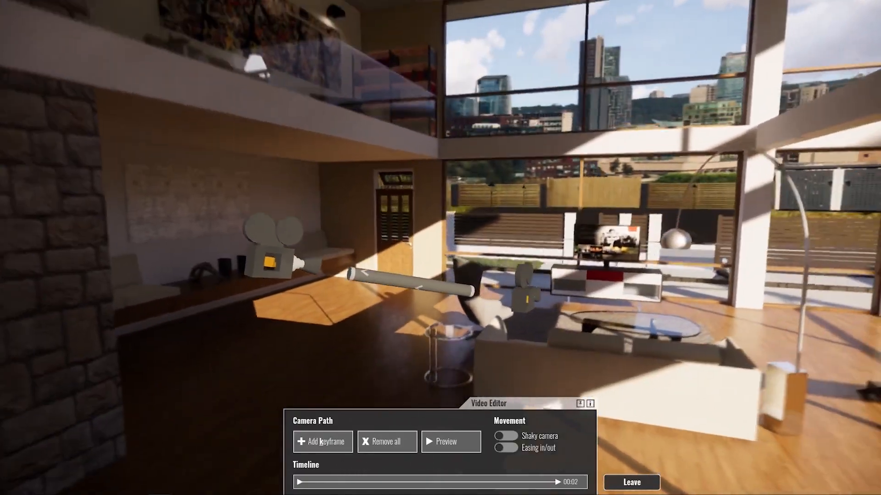
click(450, 442)
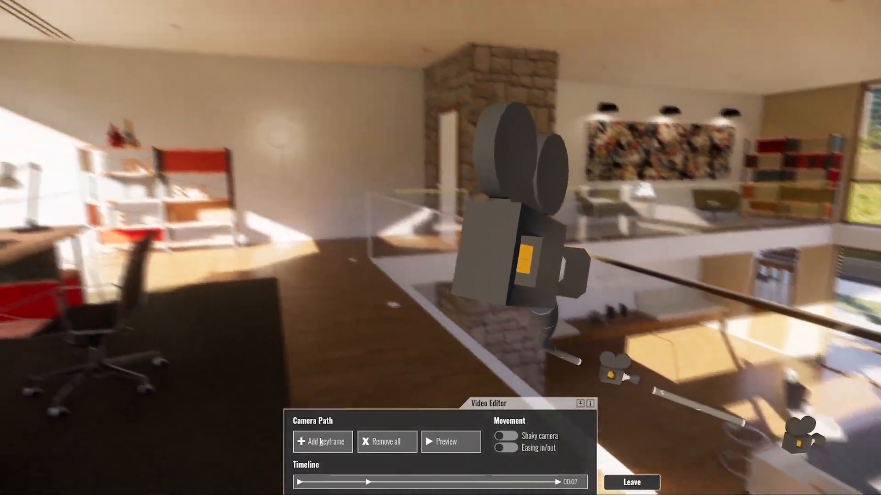
click(450, 441)
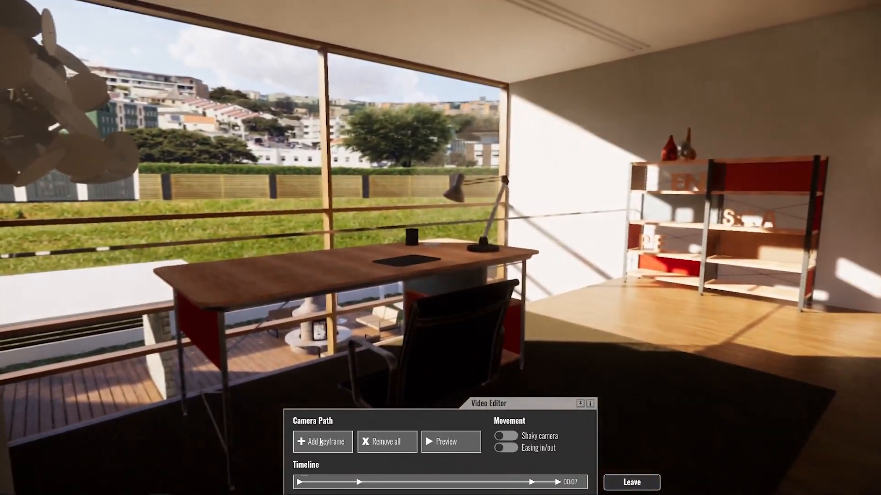